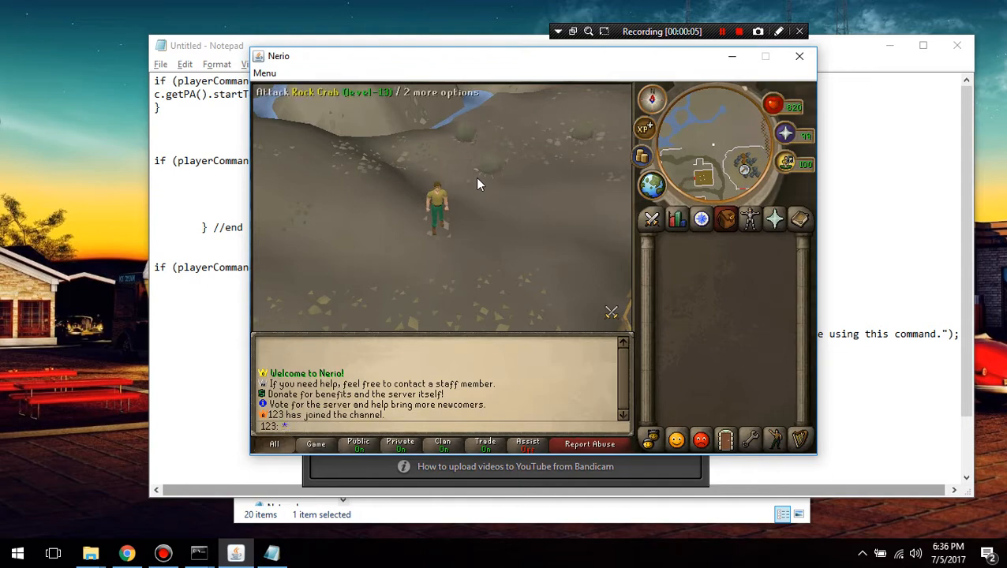
mouse_move(476, 183)
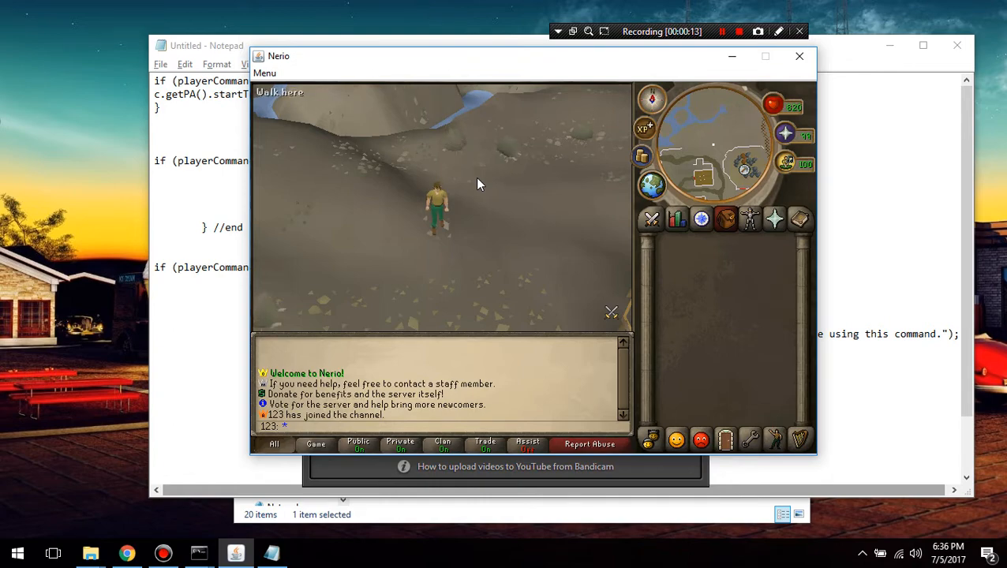
mouse_move(477, 176)
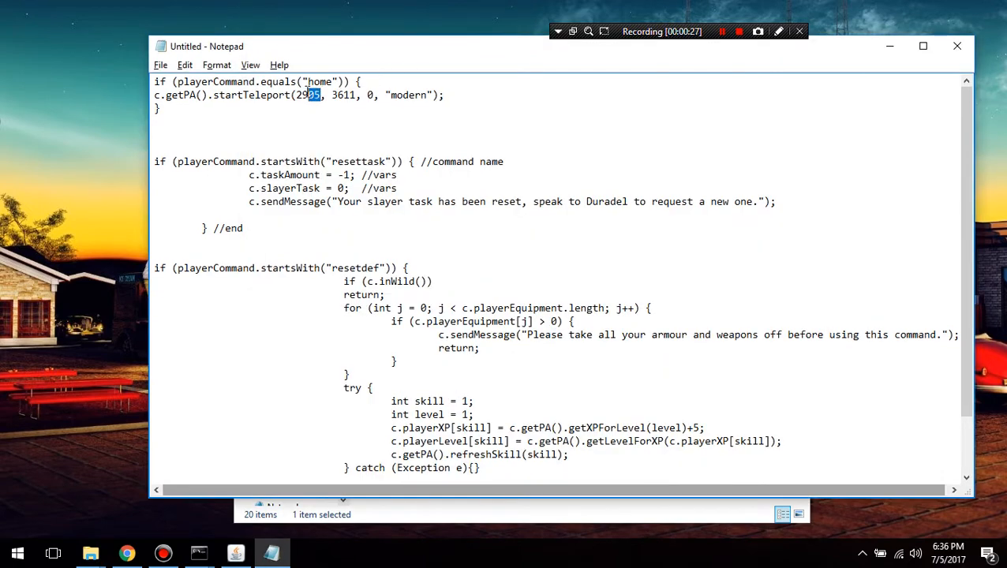
Edit the template command to 'train' teleporting the player to 2673, 3713
text(267)
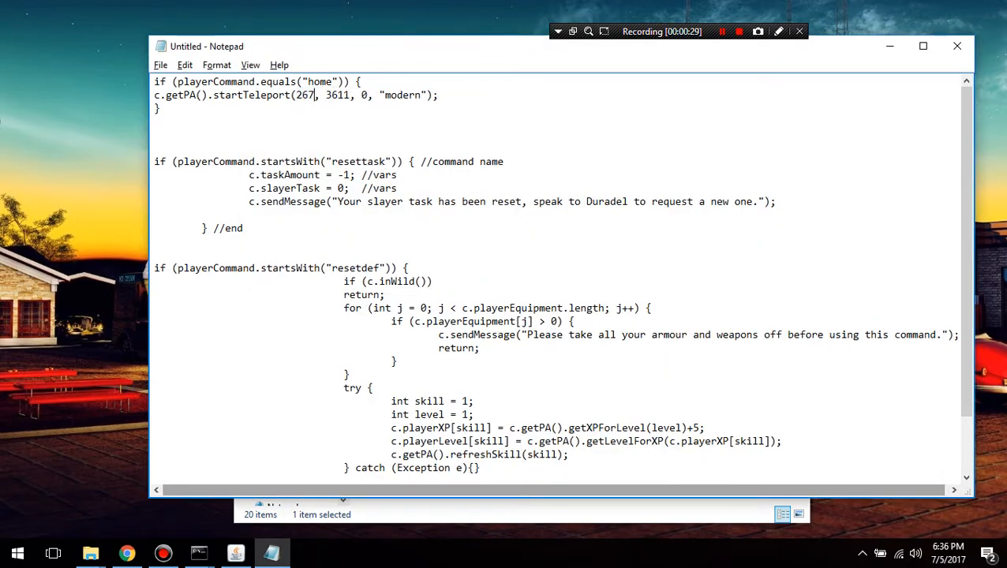
text(3)
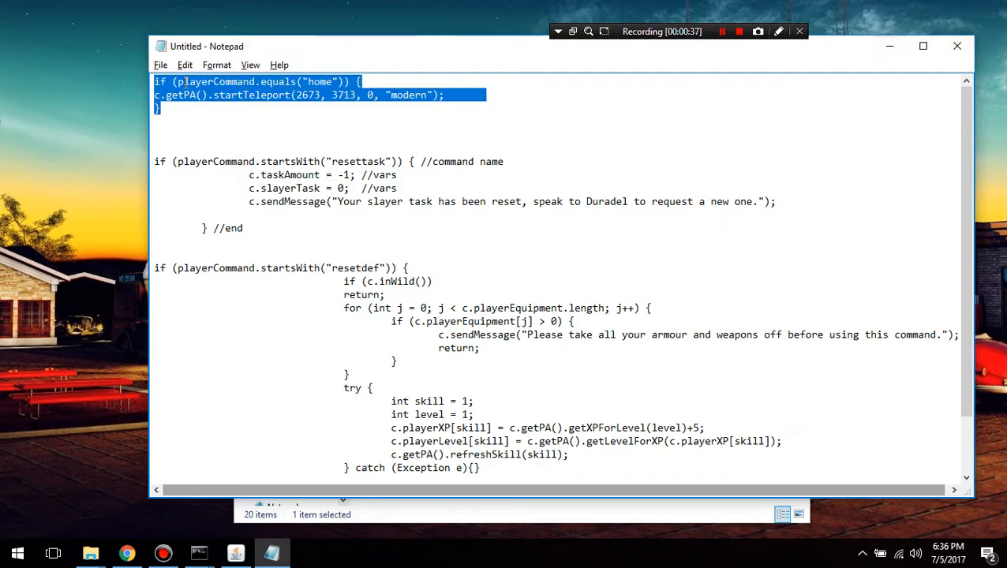
double_click(319, 82)
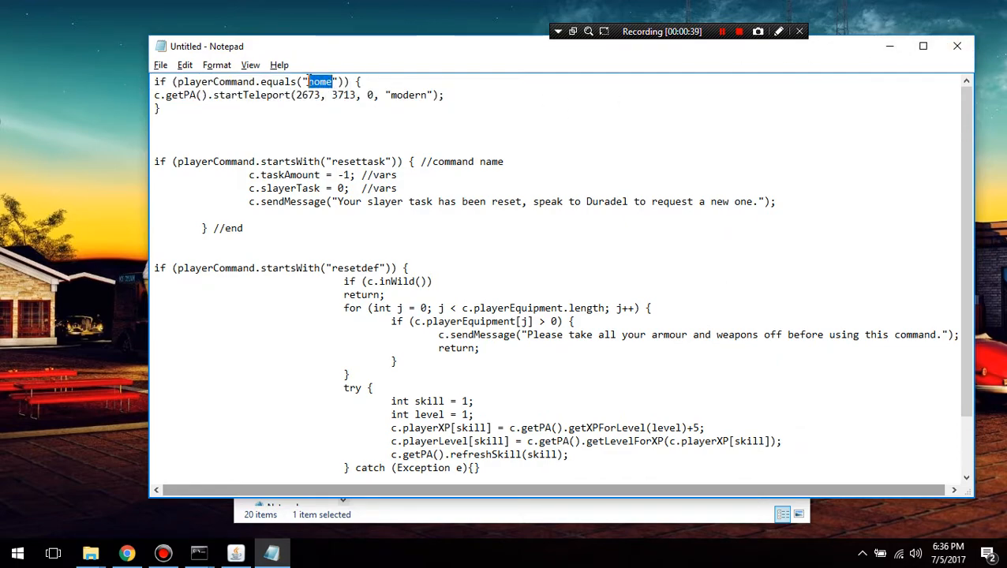
text(train)
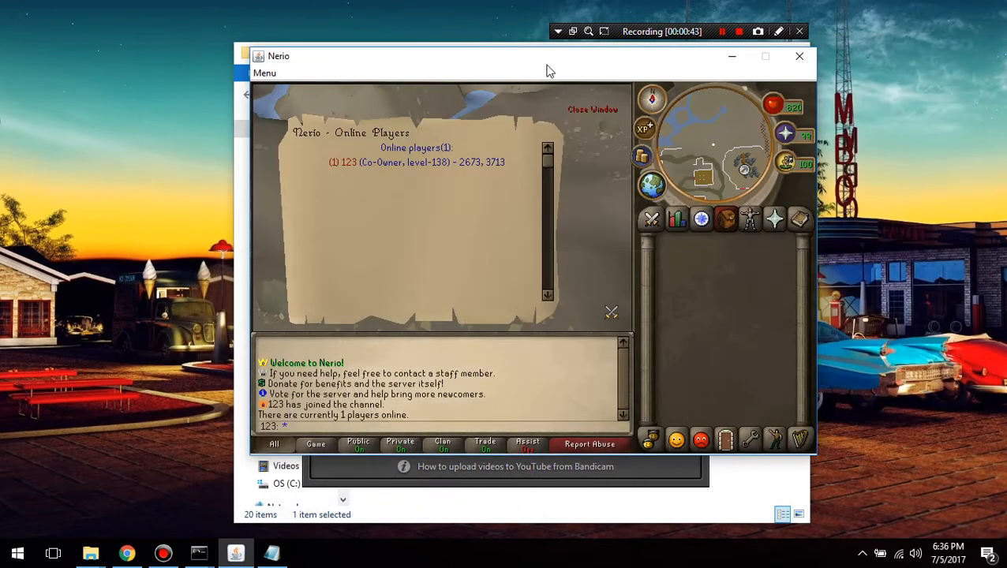
Search the Source folder for 'command' and open Commands.java in Notepad++
click(592, 109)
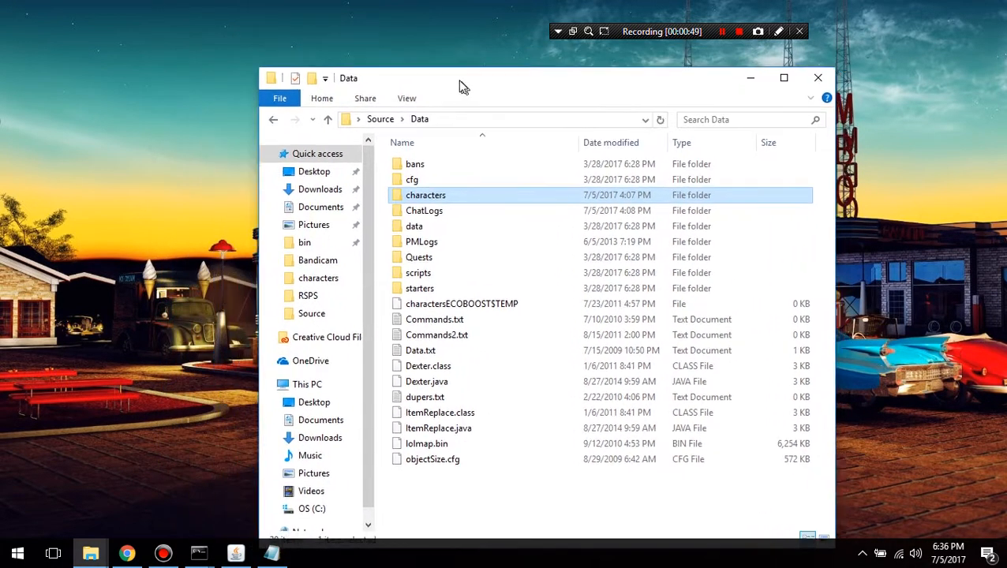
text(command)
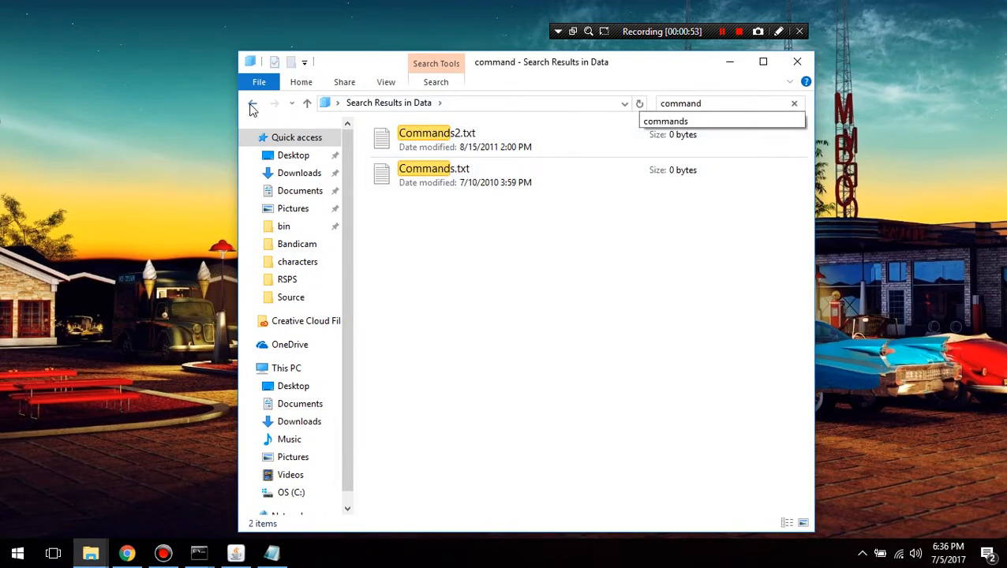
click(253, 103)
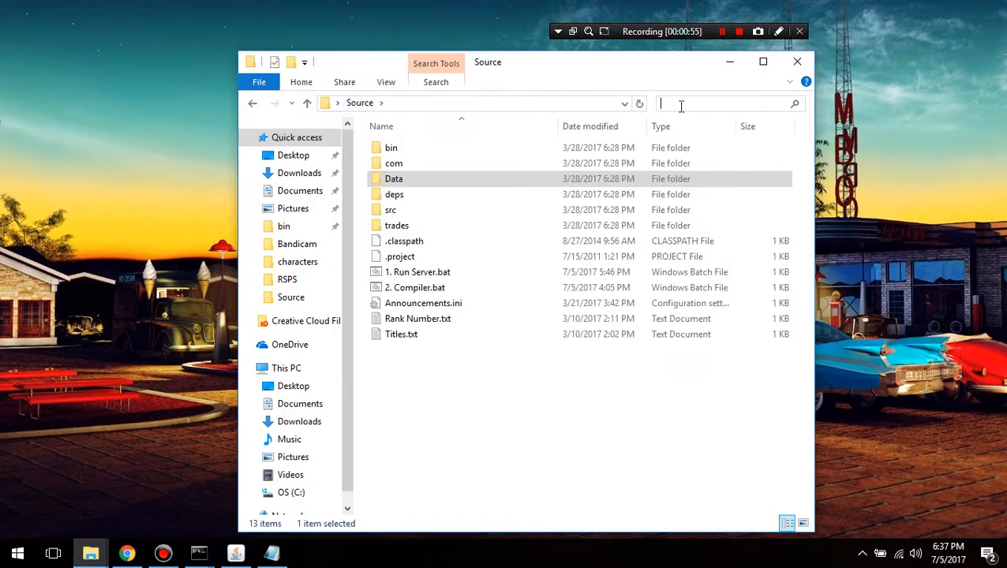
text(command)
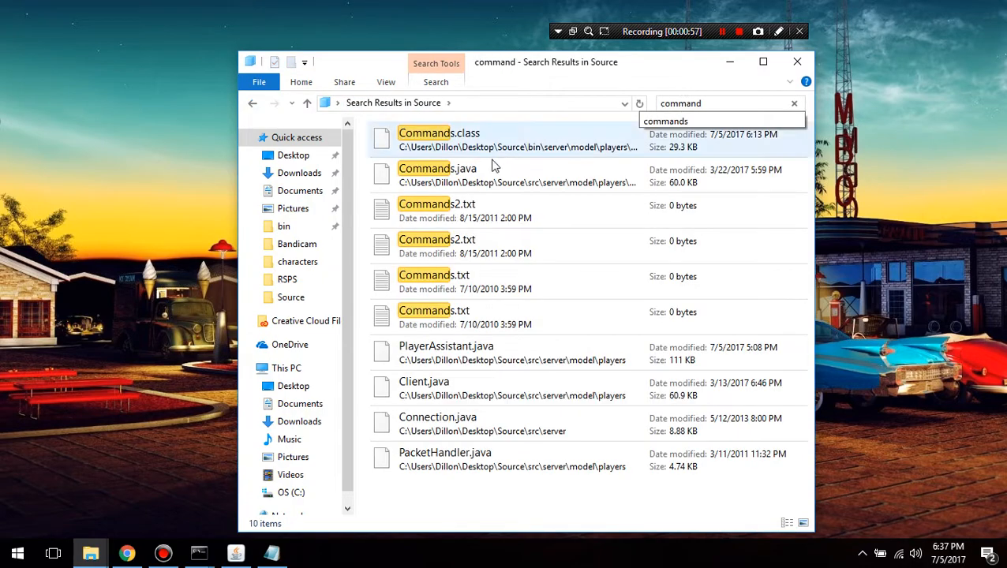
double_click(437, 168)
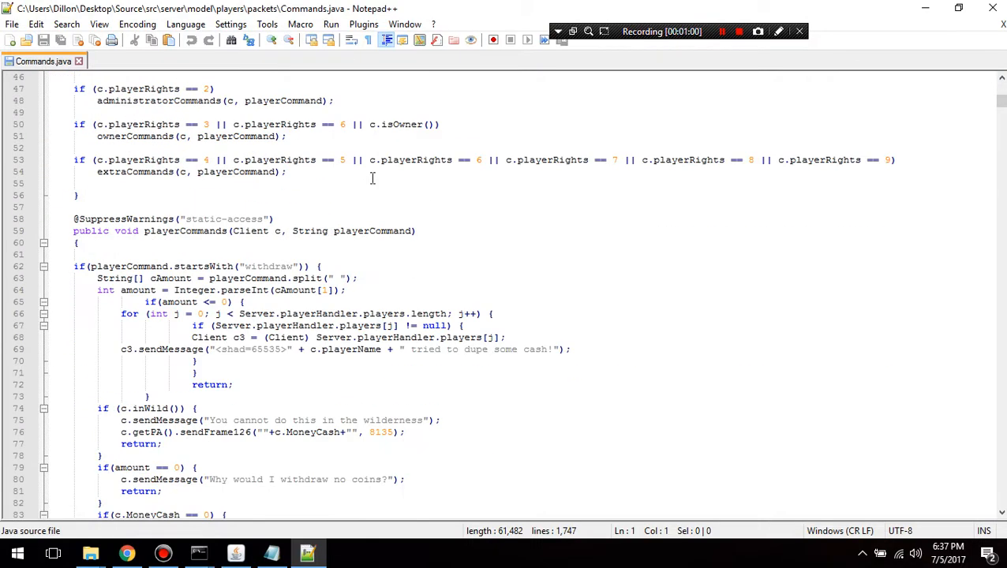
scroll(down, 3)
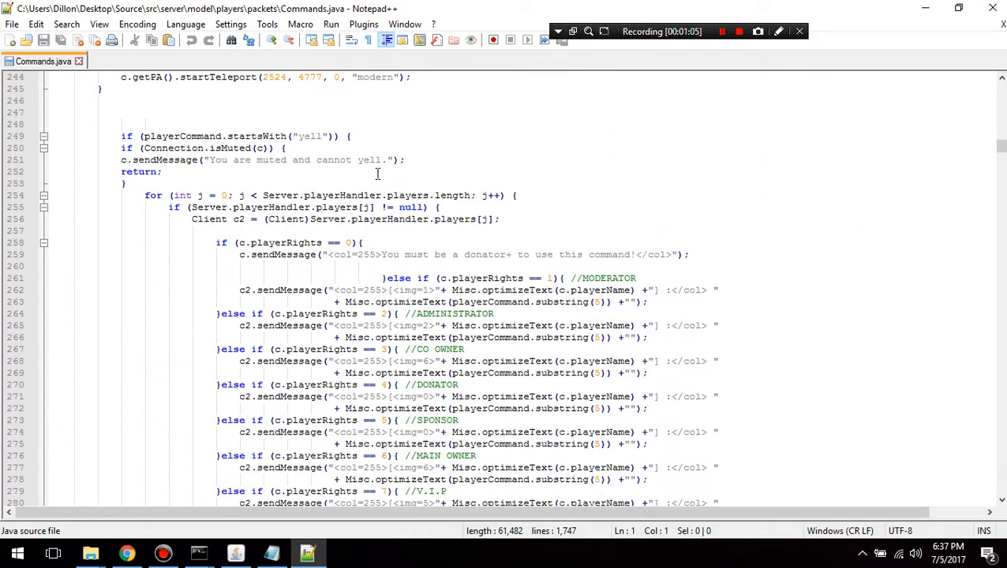
scroll(down, 3)
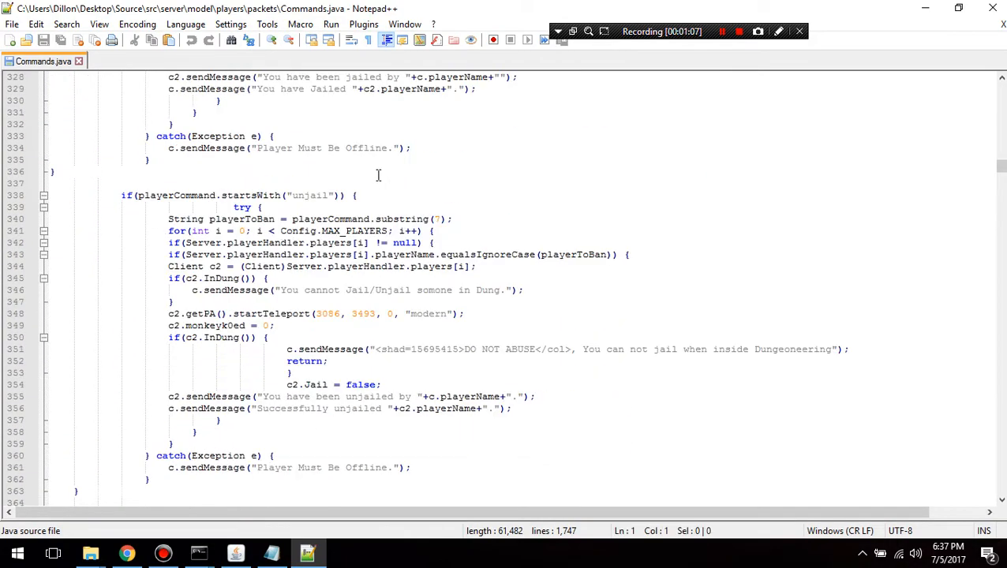
scroll(down, 3)
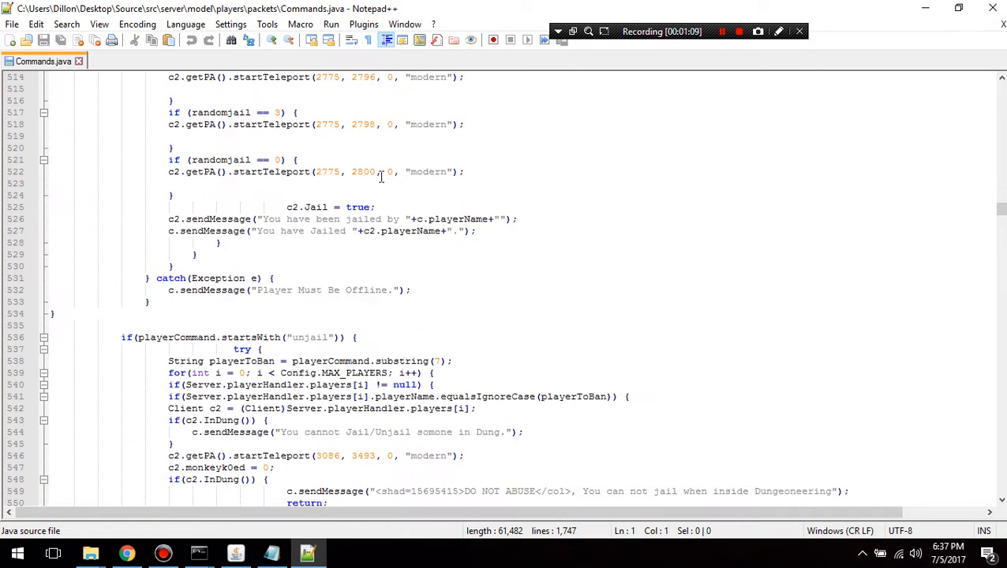
scroll(down, 3)
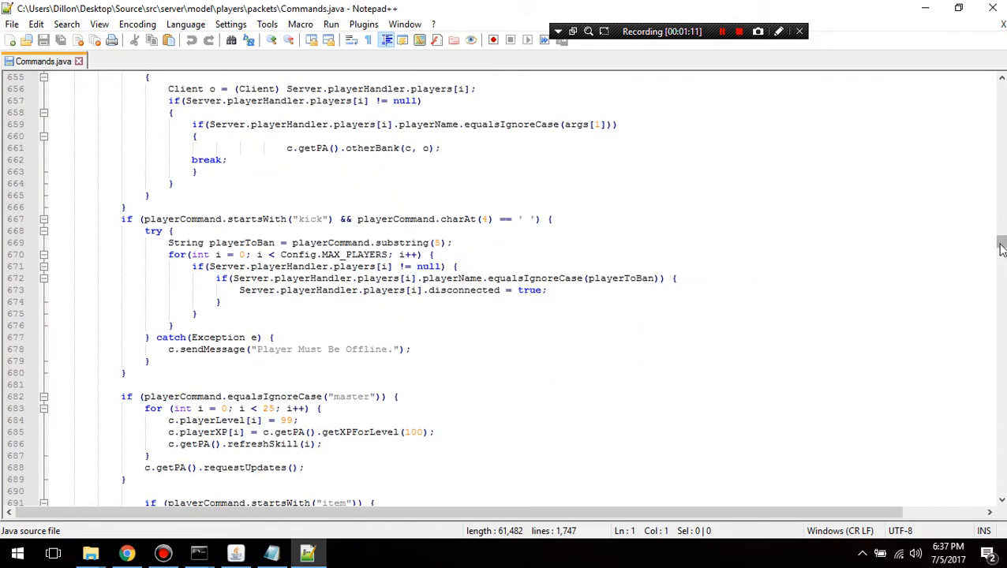
scroll(down, 3)
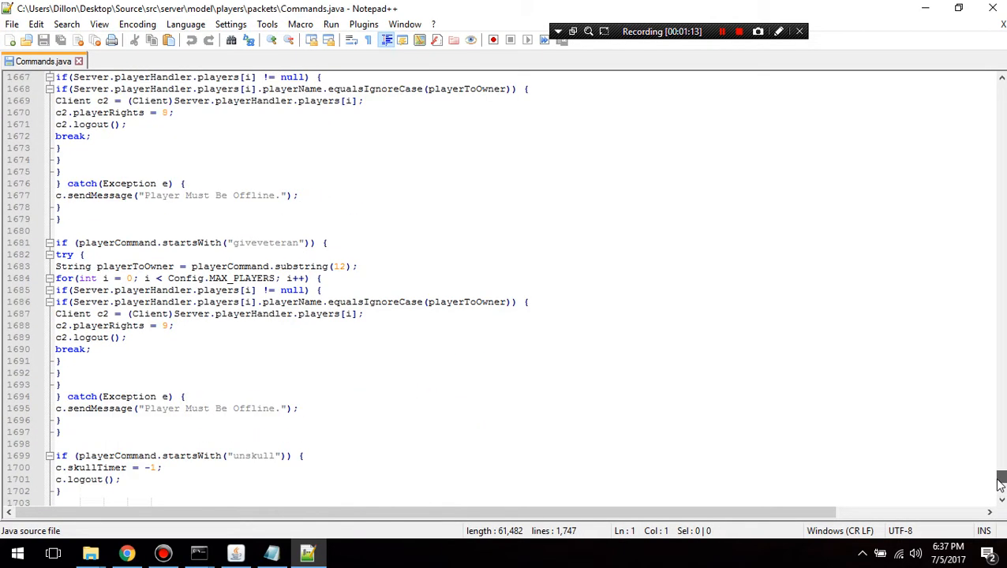
click(91, 349)
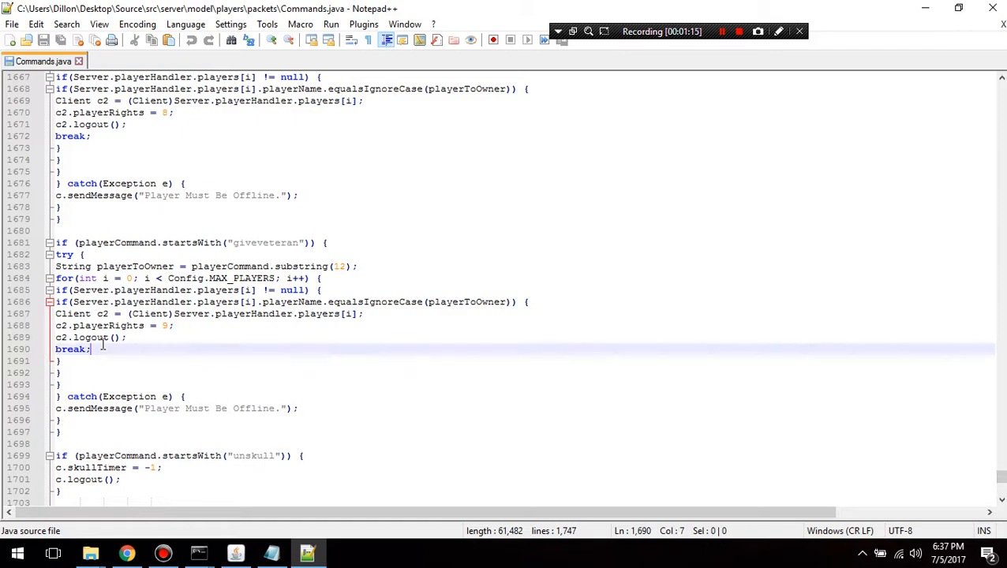
key(enter)
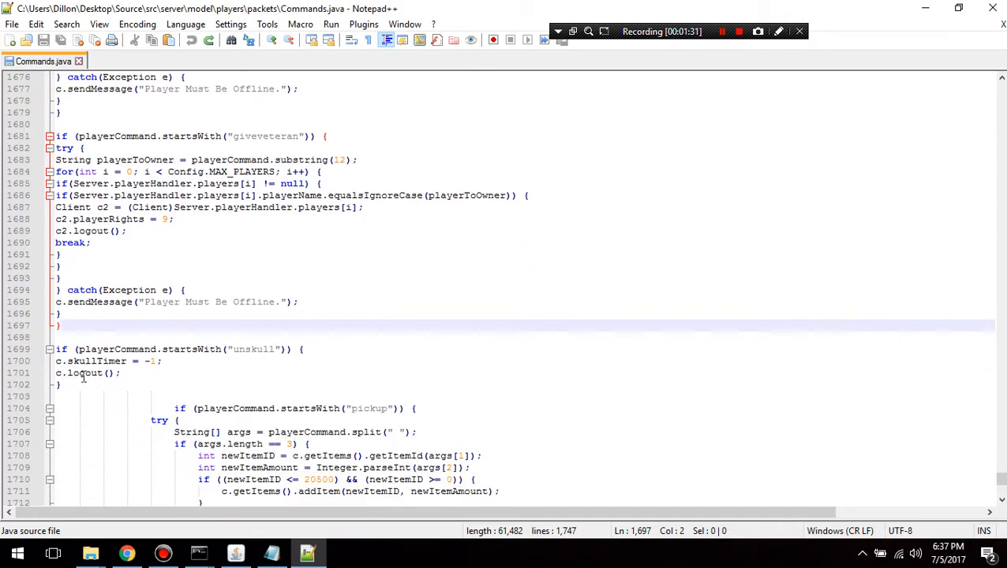
Insert the train teleport command block on the empty line after giveveteran
click(196, 325)
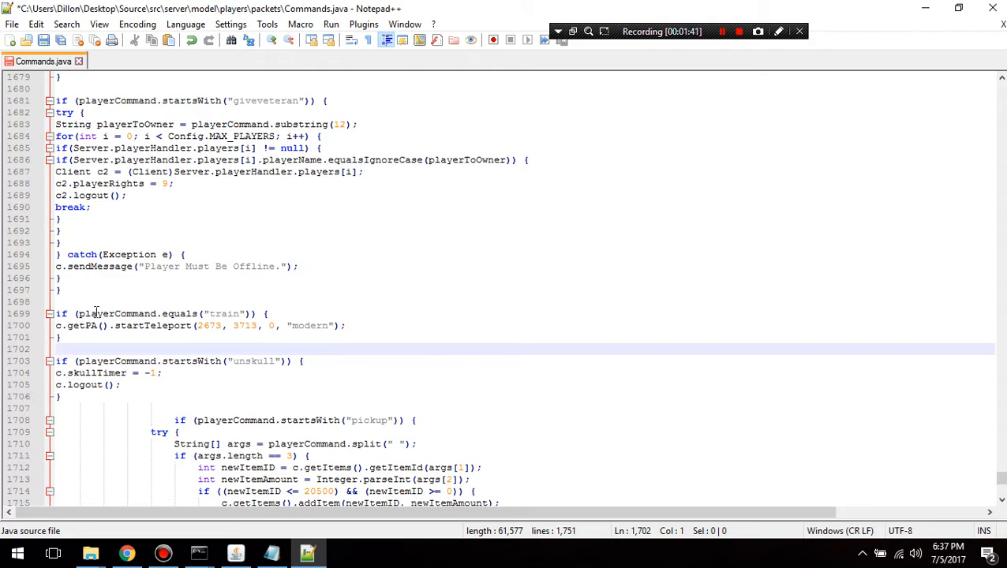
double_click(223, 313)
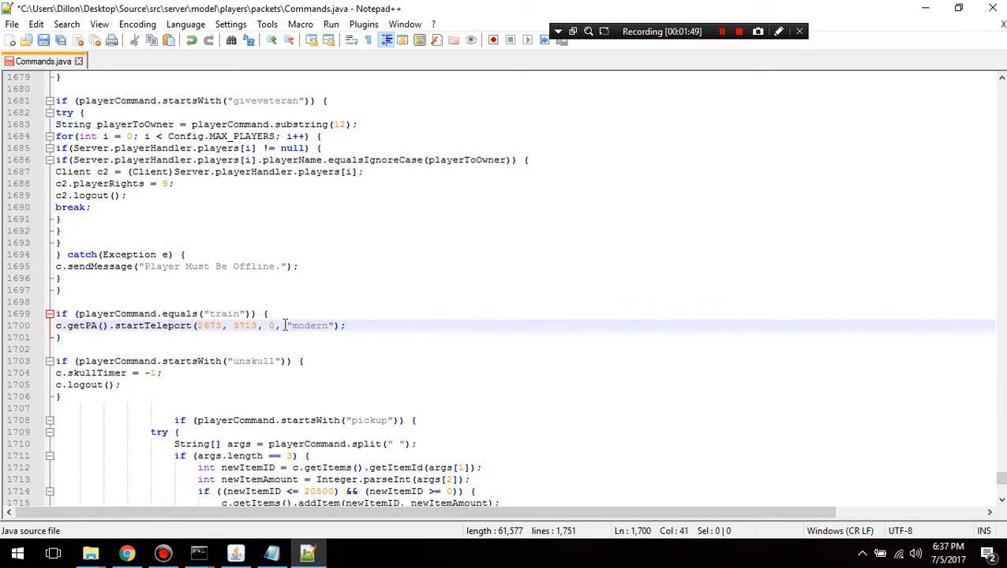
double_click(311, 325)
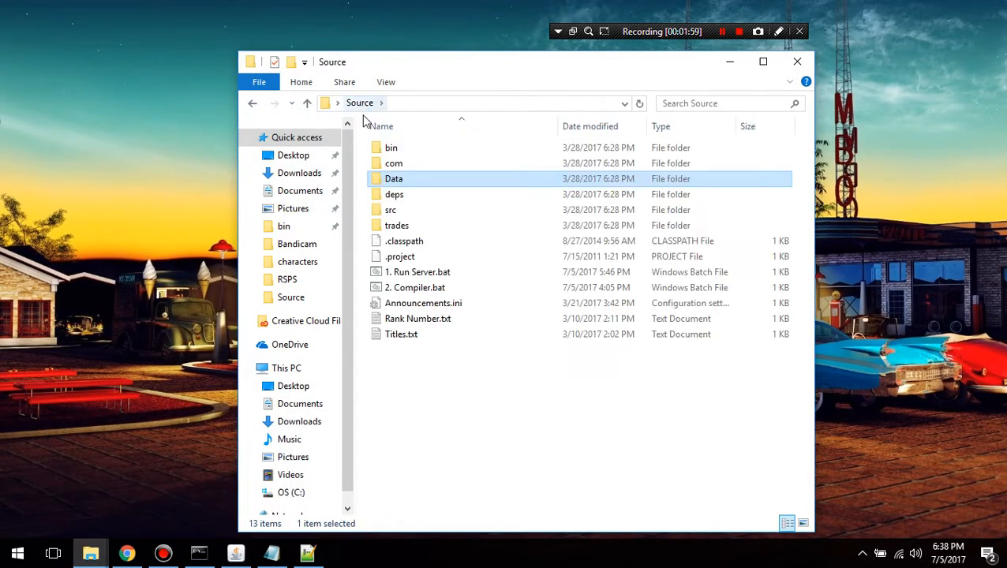
Run 2. Compiler.bat, then enter ::train in game chat to teleport to the training spot
double_click(414, 288)
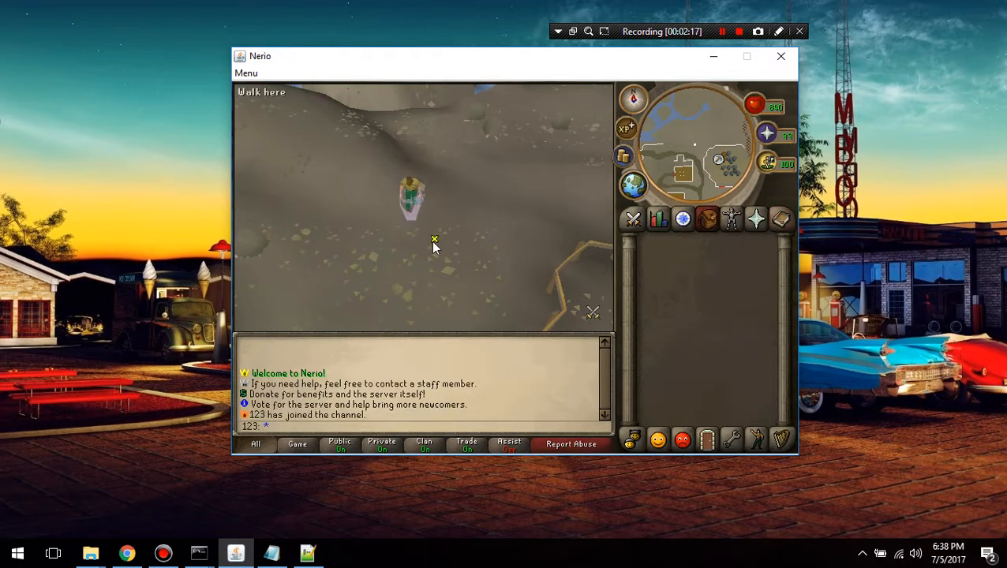
text(::train)
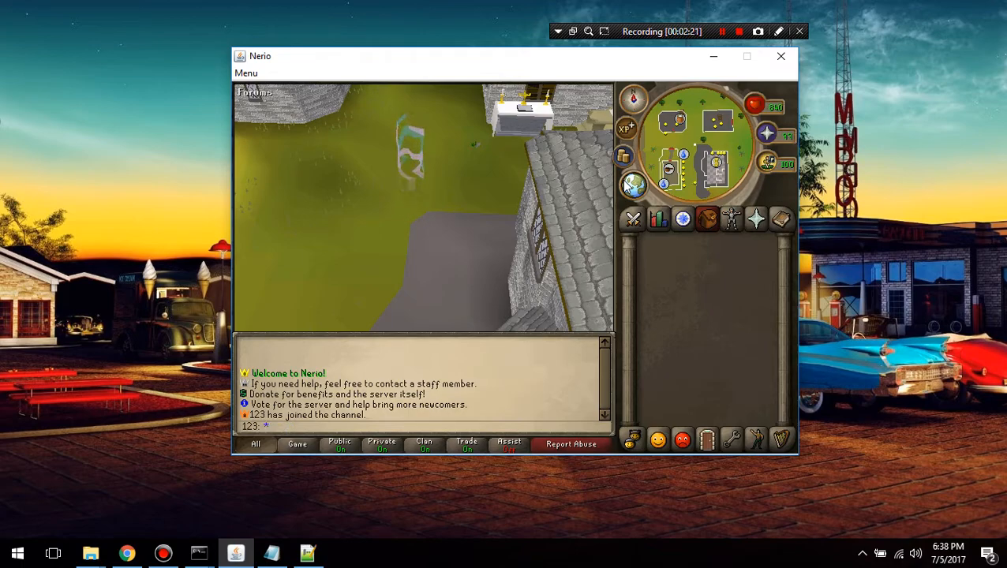
click(632, 218)
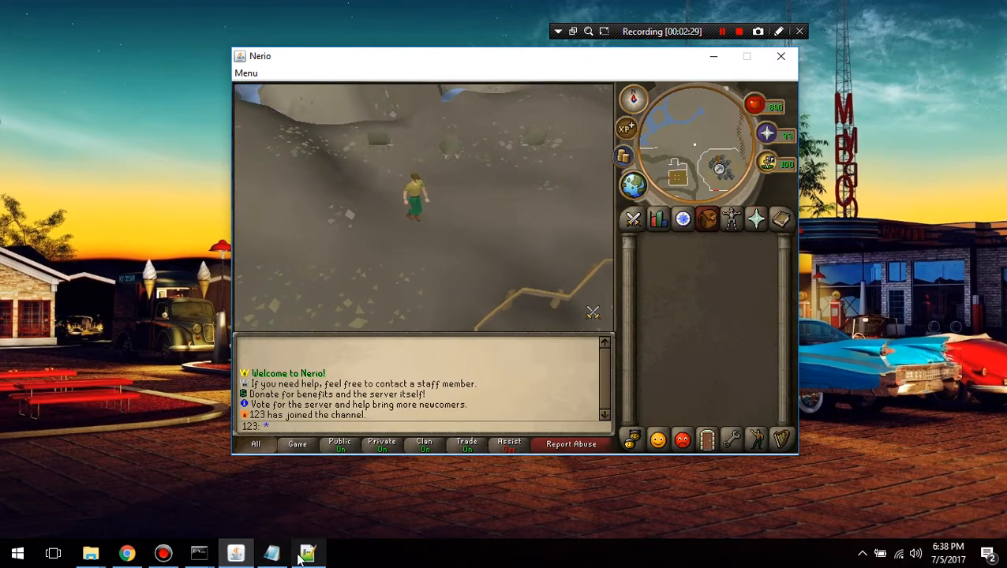
click(307, 553)
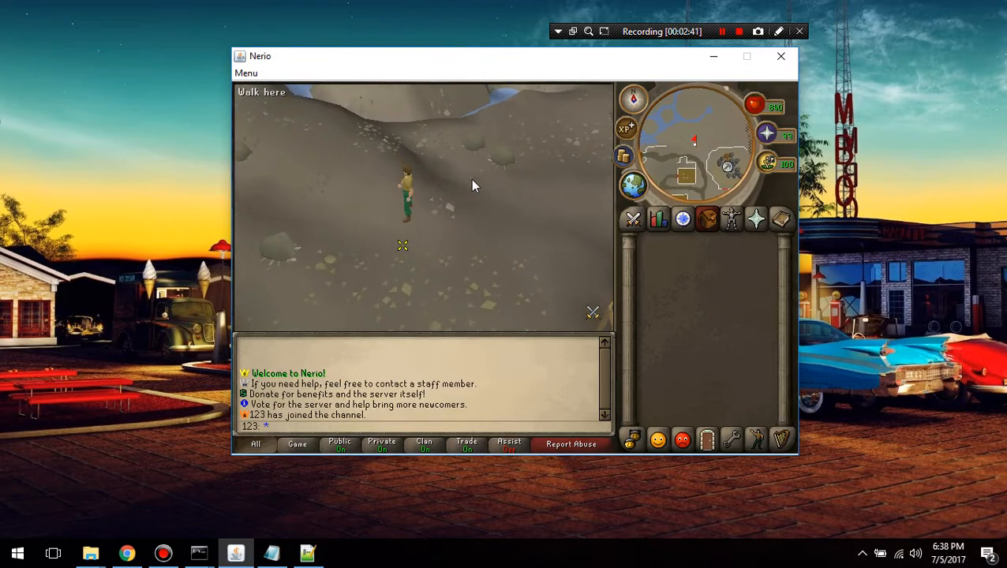
click(403, 246)
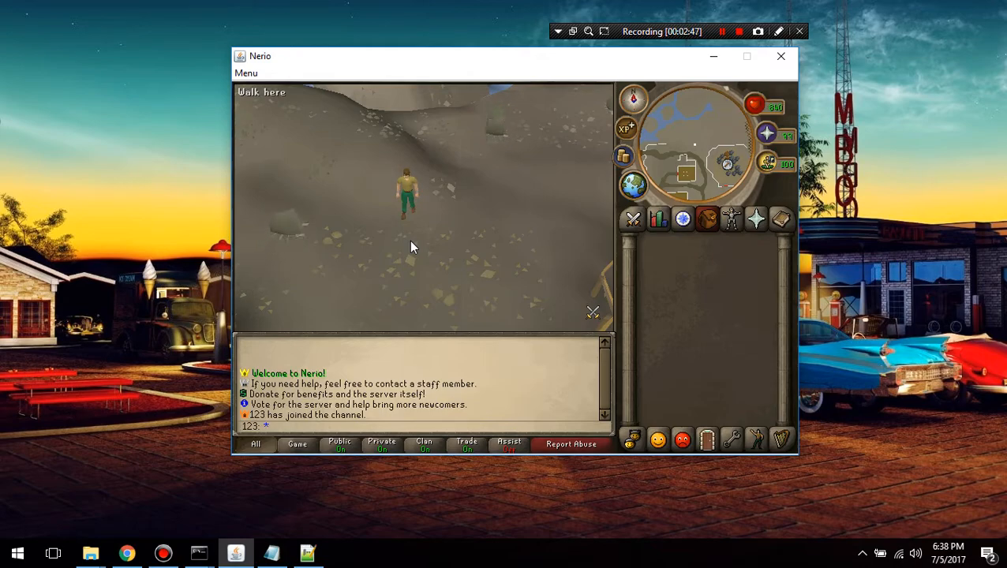
click(410, 240)
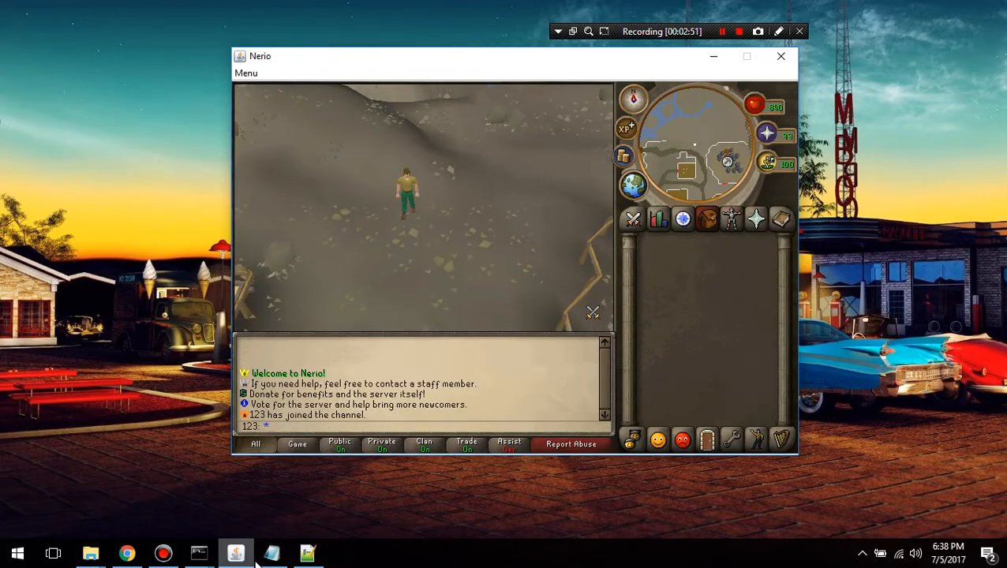
click(306, 552)
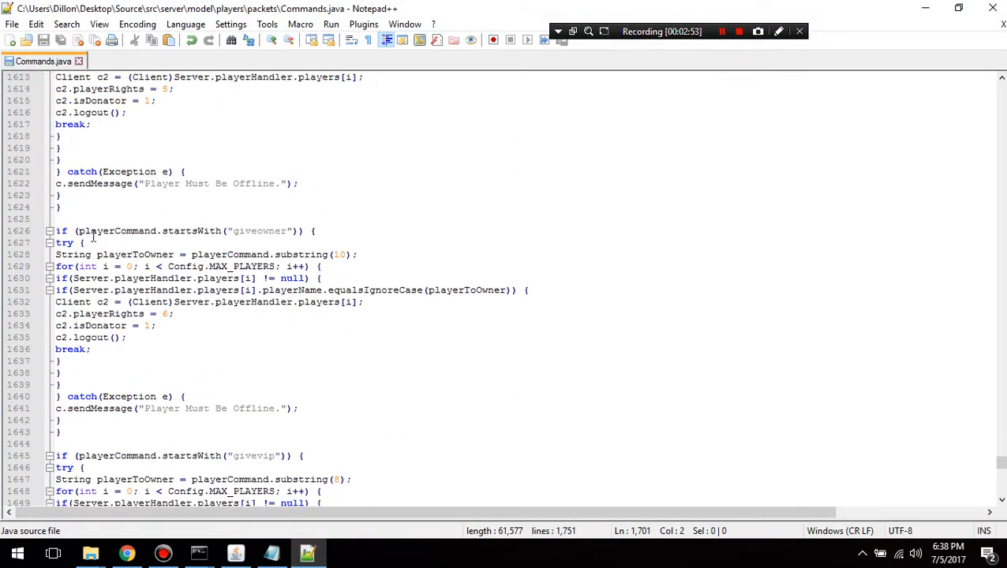
scroll(up, 3)
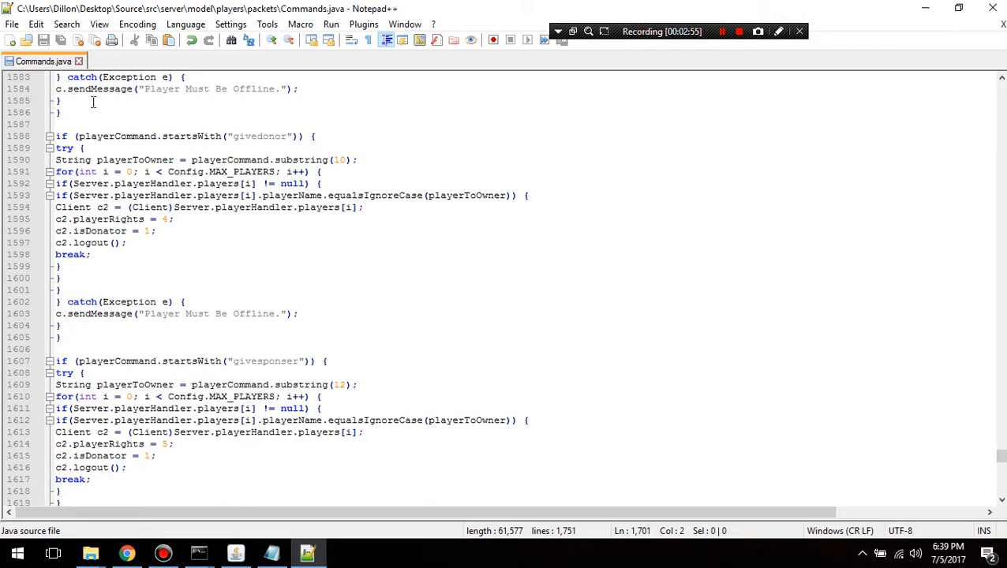
click(63, 291)
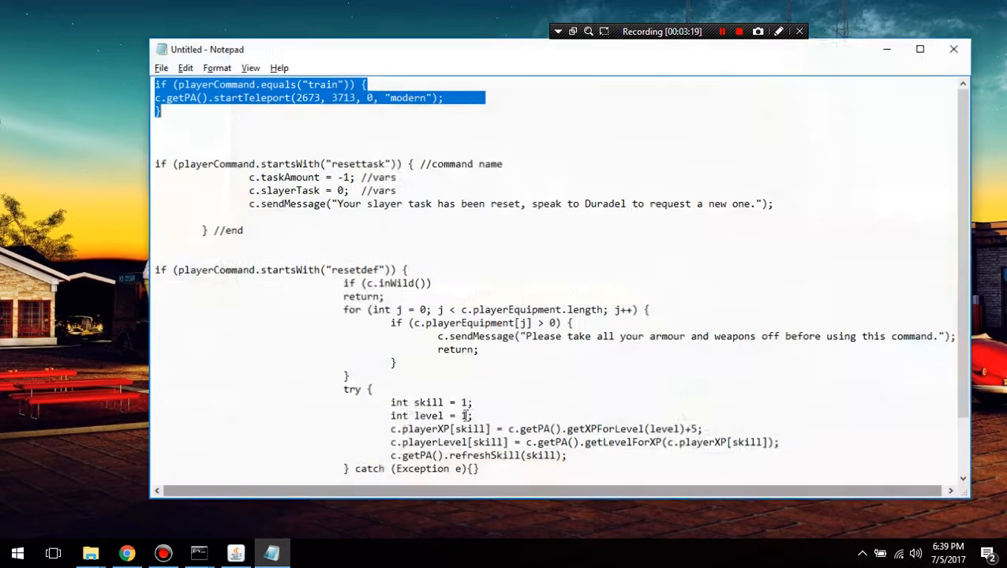
Bring the restarted Nerio client's welcome screen to the front
click(237, 553)
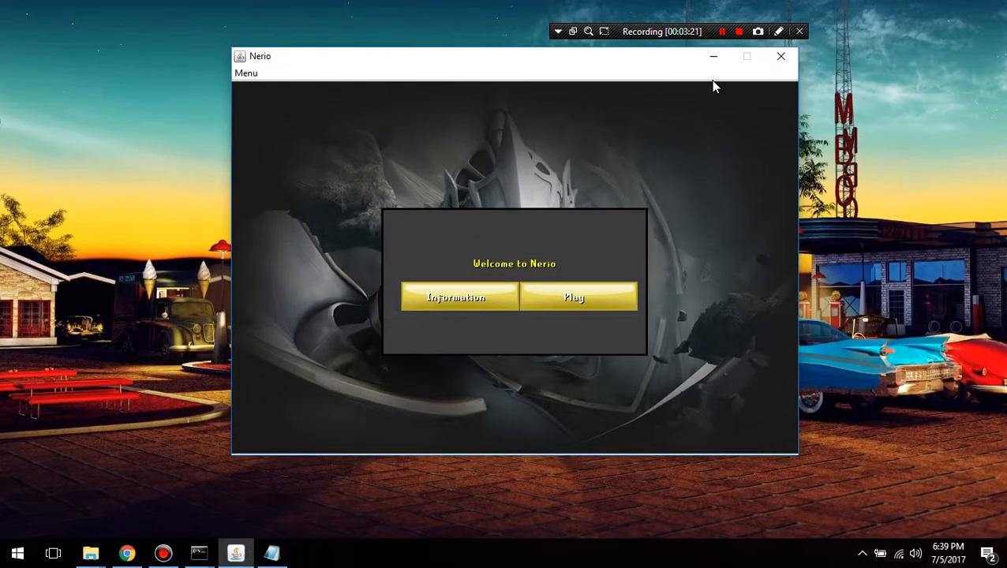